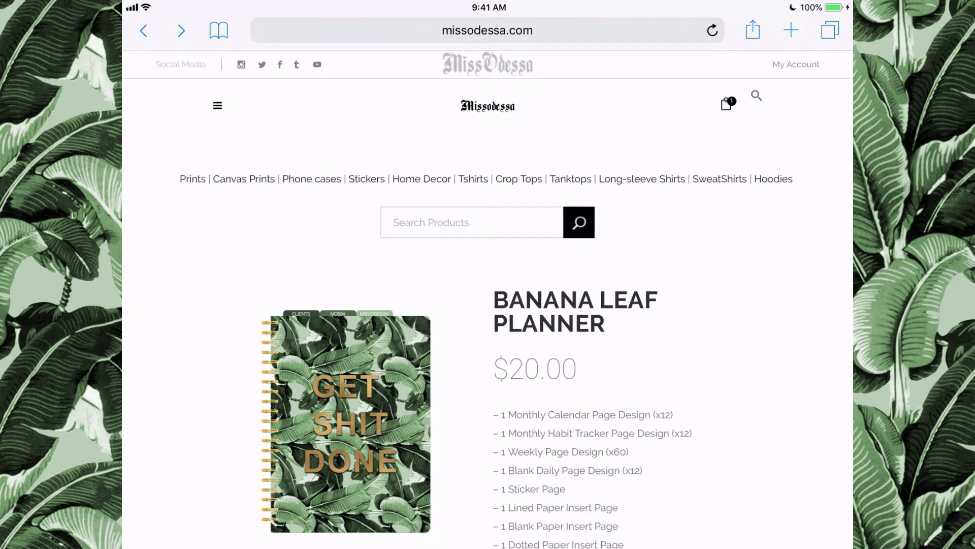
Go to My Account on missodessa.com and view its Downloads list of Banana Leaf Planner files
left_click(711, 29)
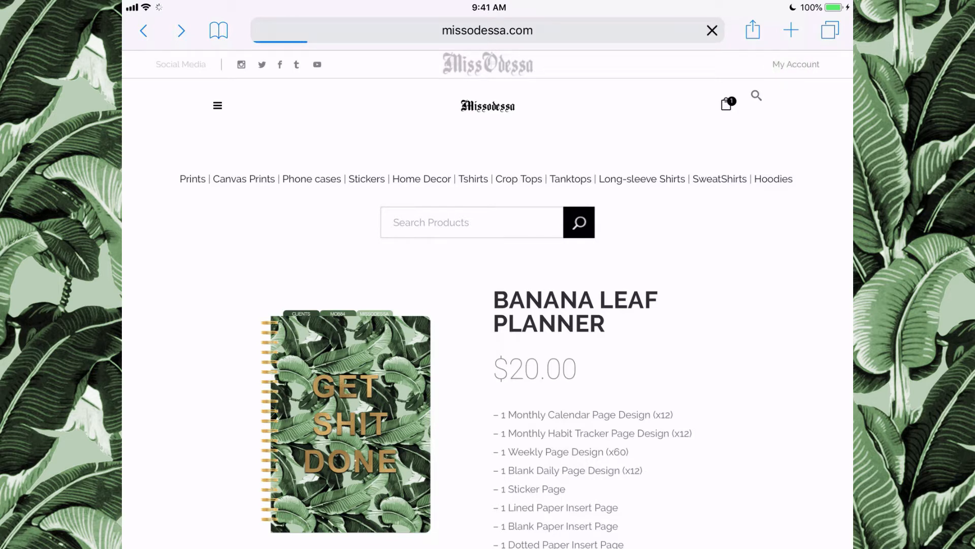
left_click(795, 64)
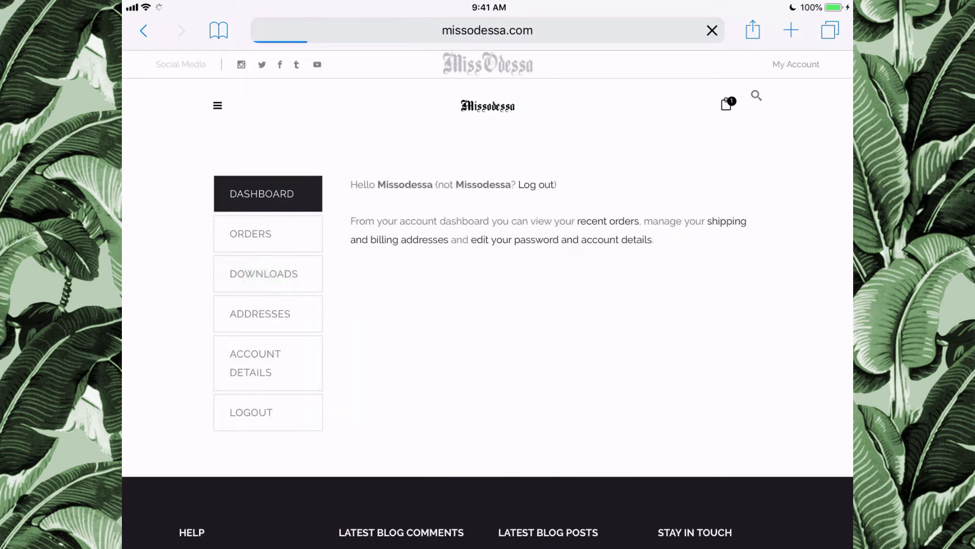
left_click(267, 274)
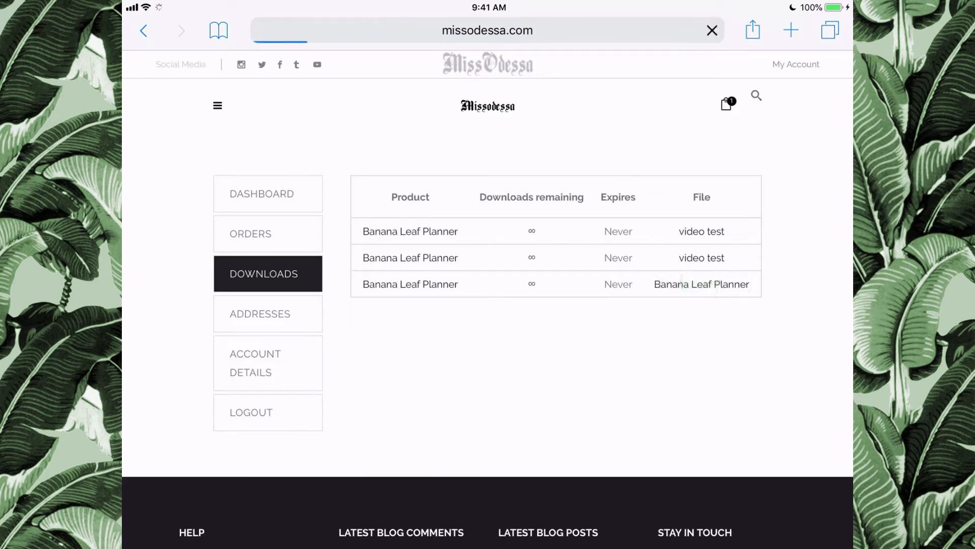
Download the BLPv1-missodessa.pdf planner file from the Downloads table
left_click(700, 285)
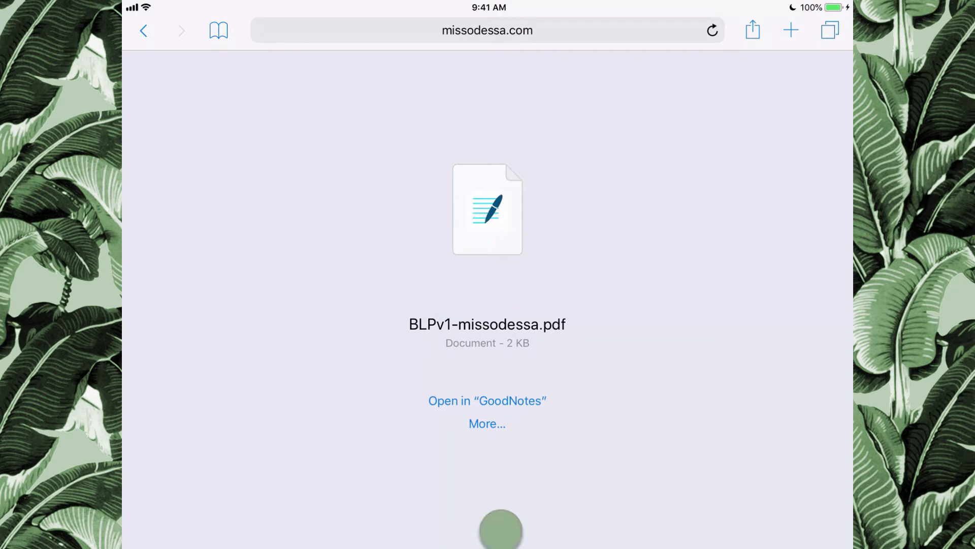
Send the PDF to GoodNotes and import it as a notebook opened on its cover
left_click(487, 401)
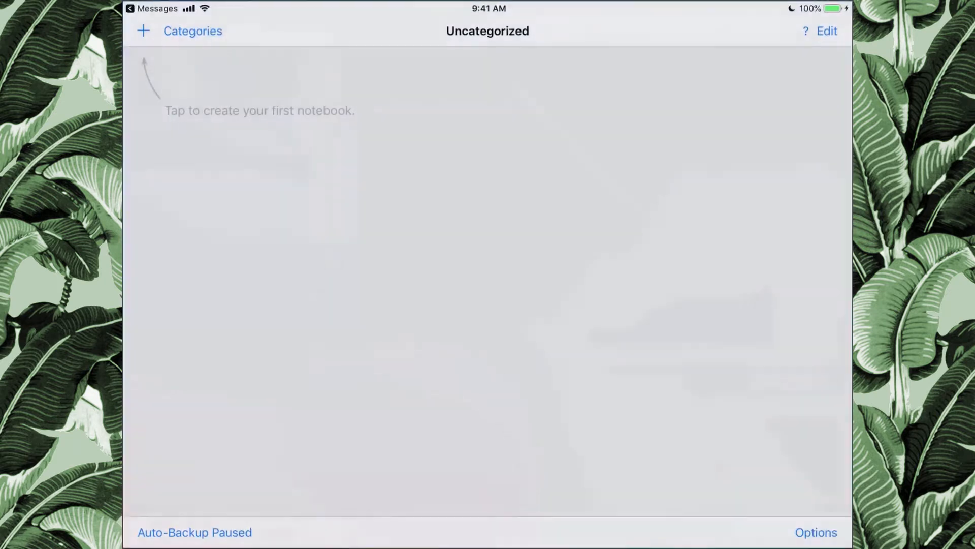
left_click(143, 30)
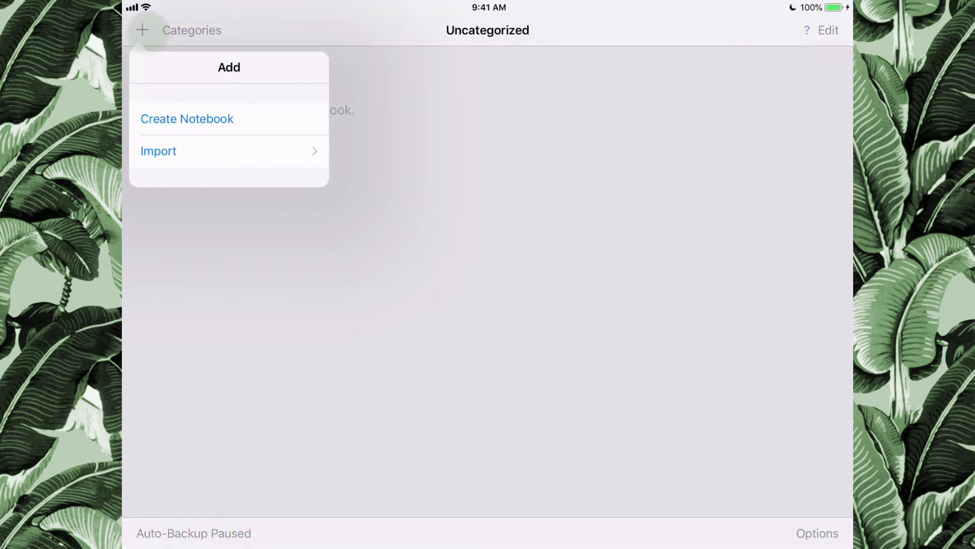
left_click(159, 150)
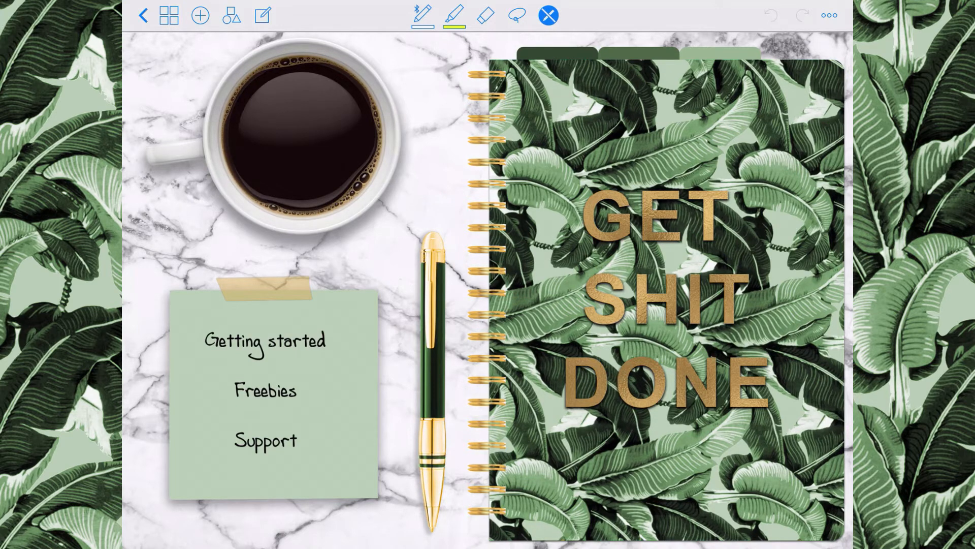
Try the cover's Support link, decline its email prompt, then try the Freebies link
left_click(265, 440)
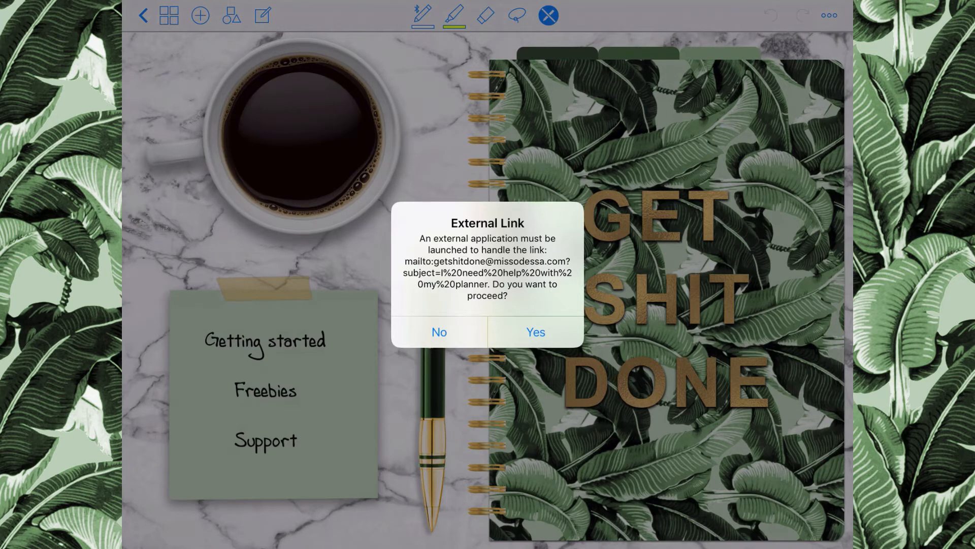
left_click(439, 331)
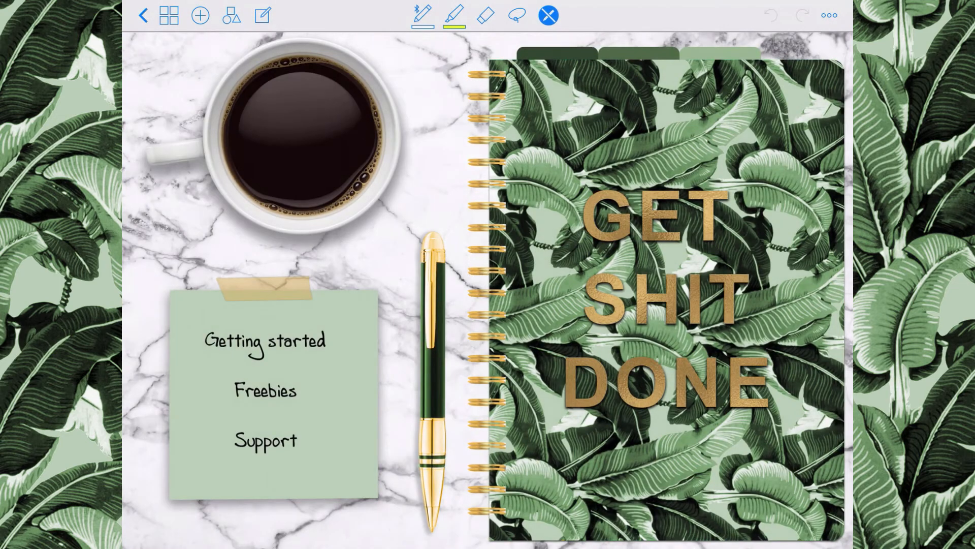
left_click(264, 390)
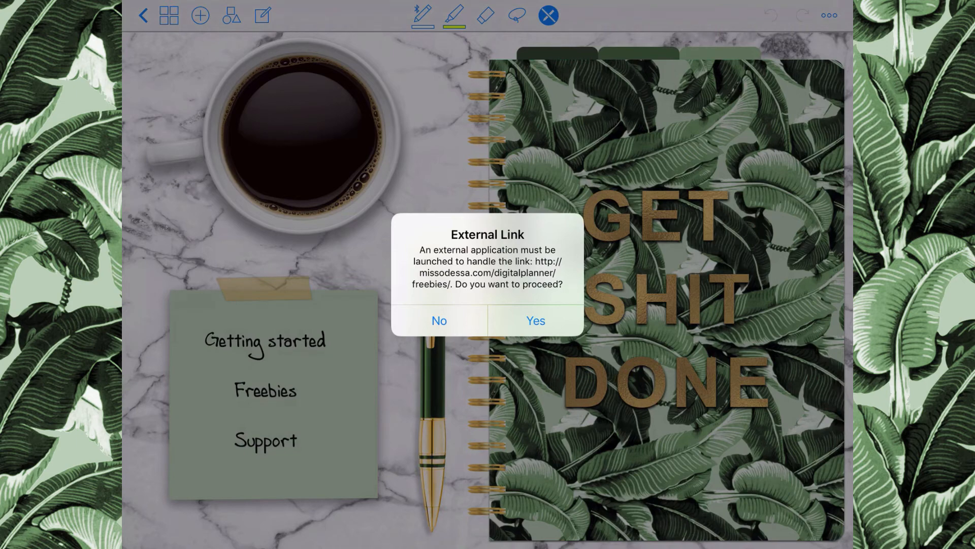
Decline the freebies page prompt and return to the notebook library
left_click(439, 320)
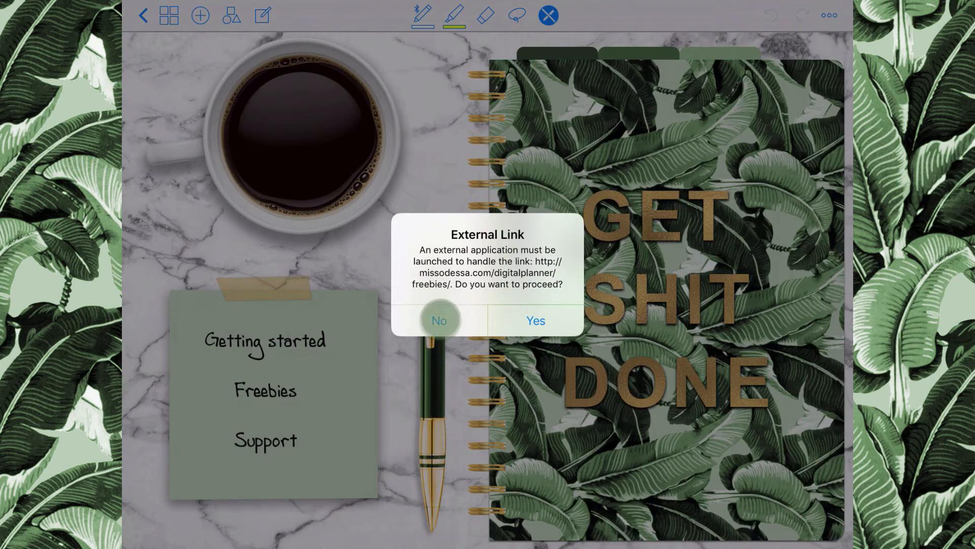
left_click(438, 320)
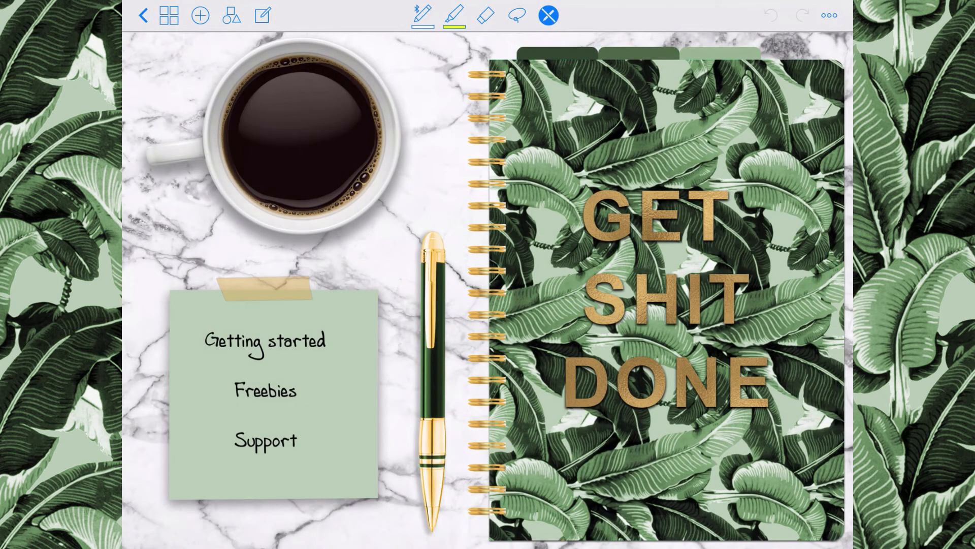
left_click(265, 341)
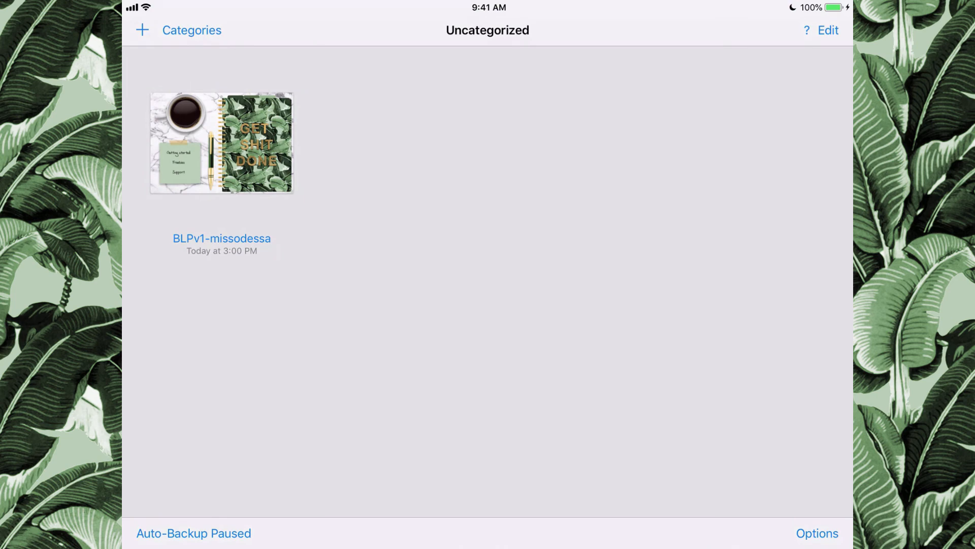
Switch the Uncategorized library into Select a Document mode
left_click(828, 30)
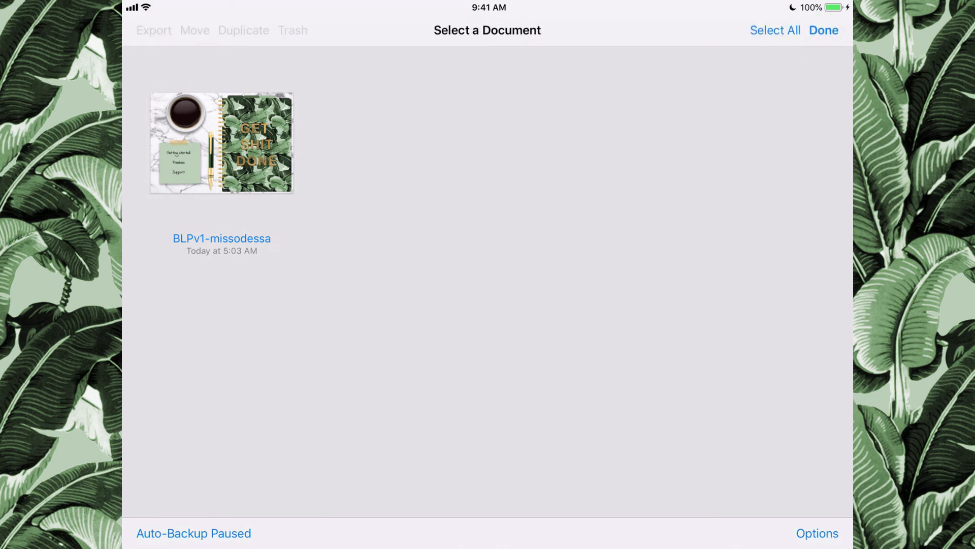